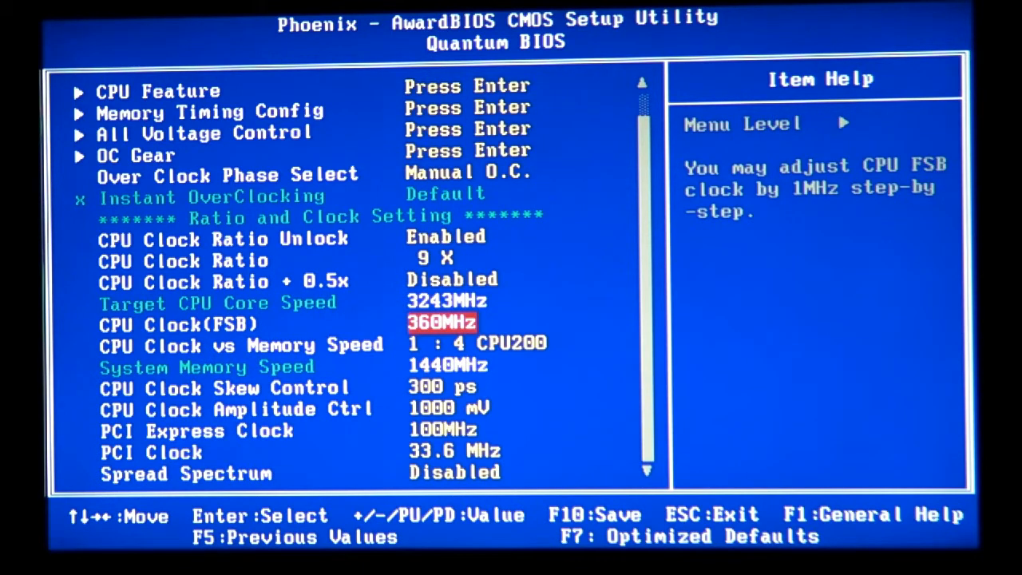
Move to CPU Clock vs Memory Speed to change it from 1:4 CPU200 to CPU333
key(Down)
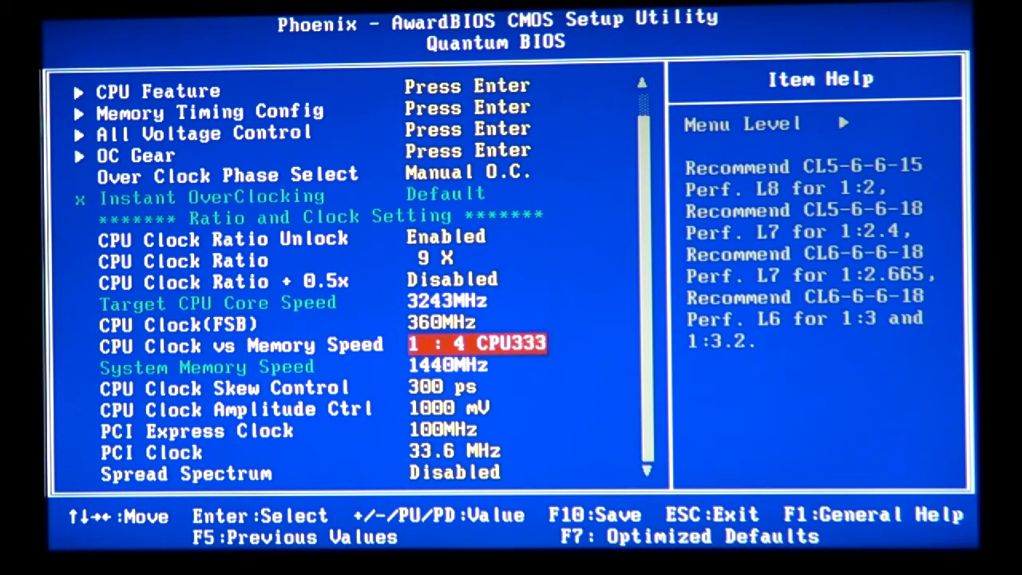
Set the memory ratio to 1:3.2 (1153MHz) and move down to PCI Express Clock
key(plus)
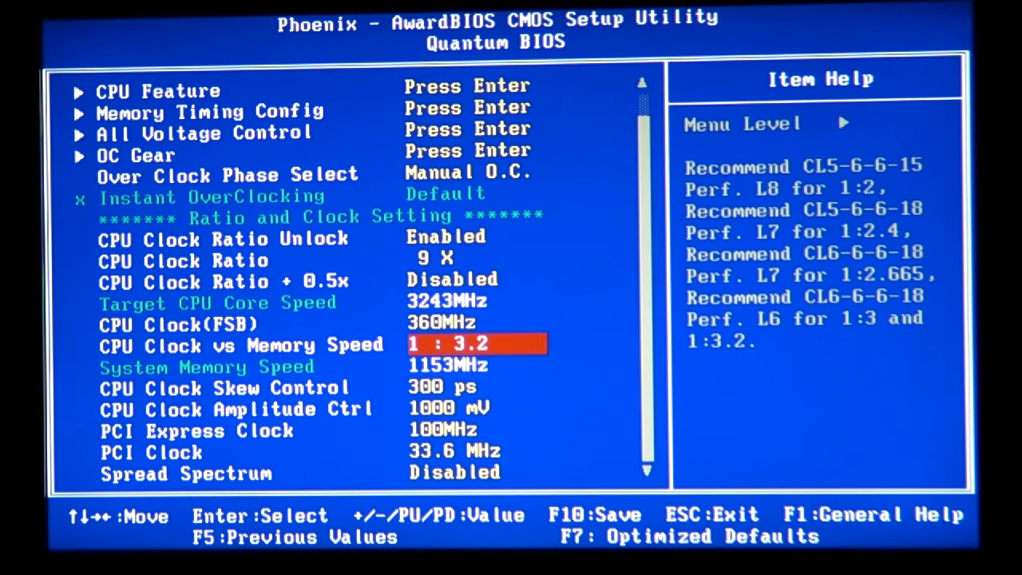
key(down)
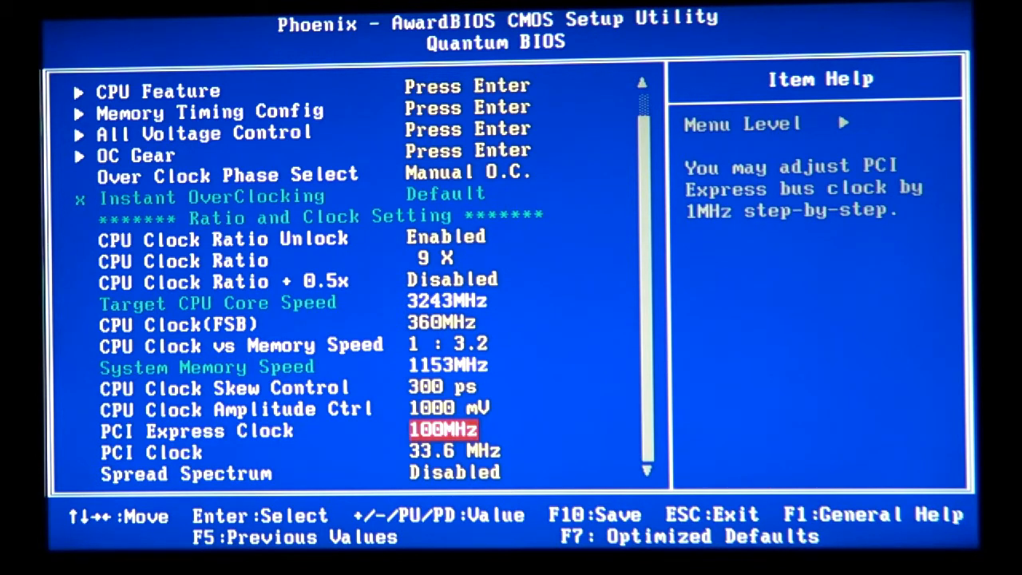
key(Down)
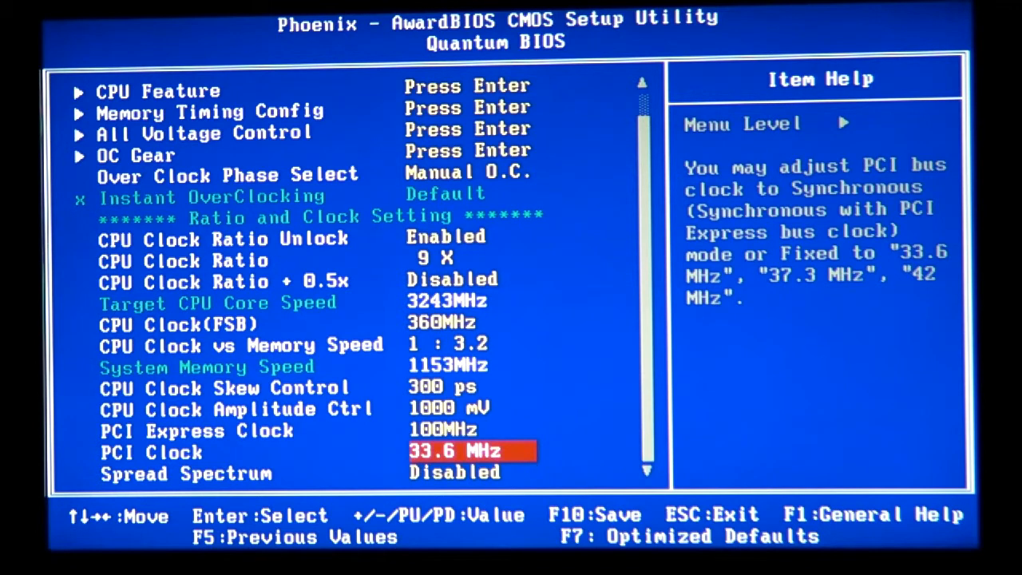
key(down)
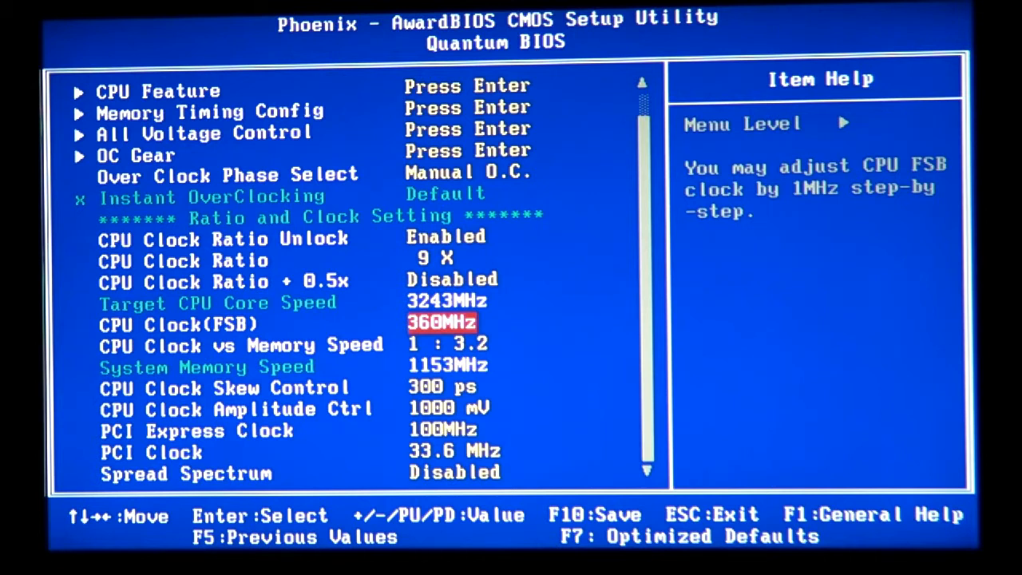
Review the clock settings down to PCI Clock, then bring up the F10 save-and-exit prompt
key(down)
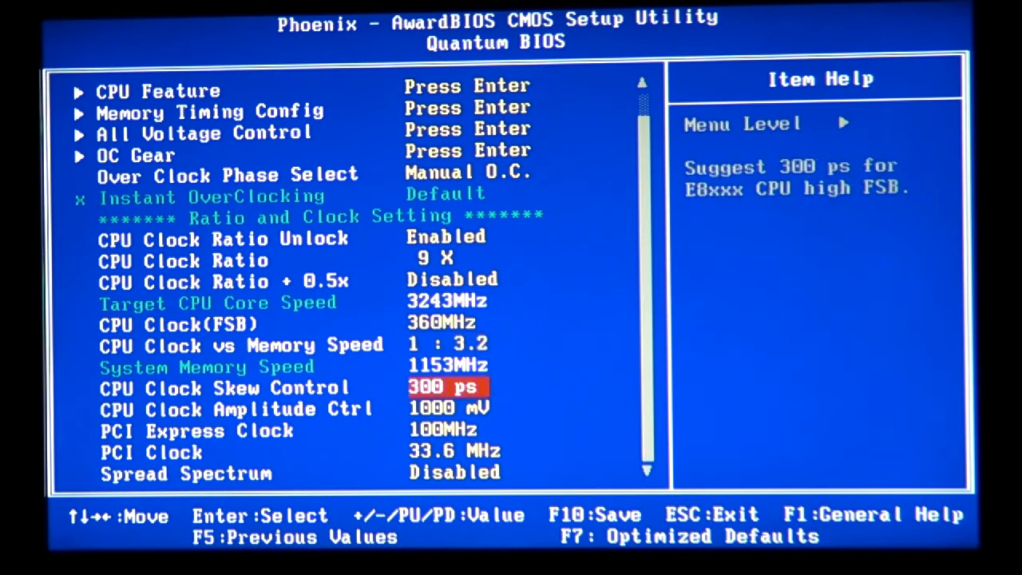
key(up)
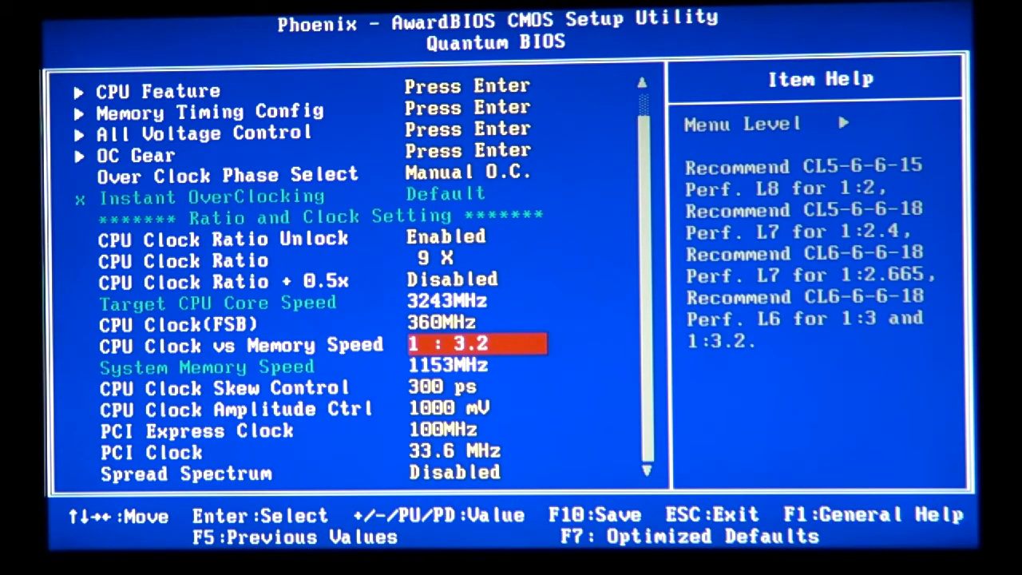
key(Down)
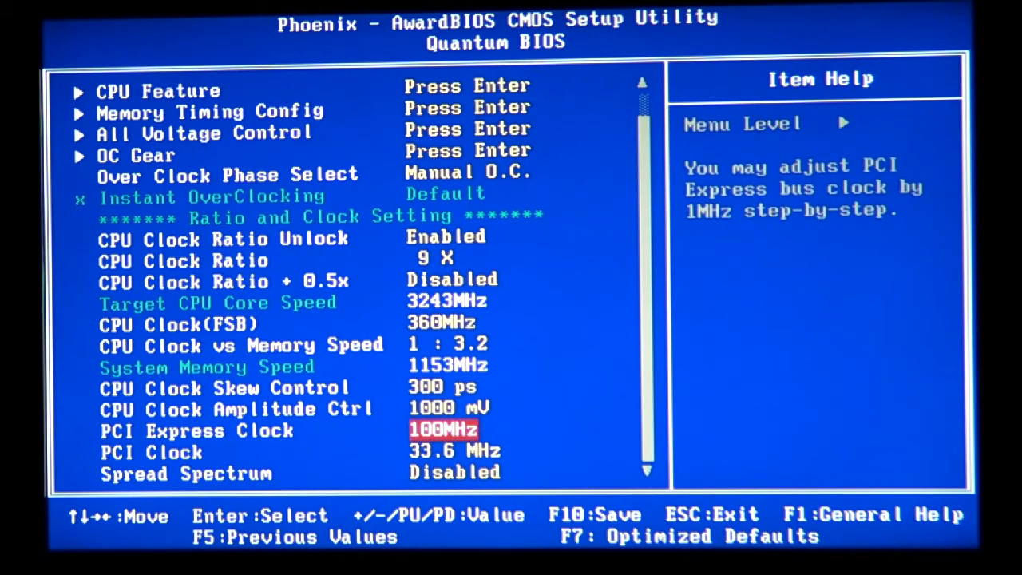
key(Down)
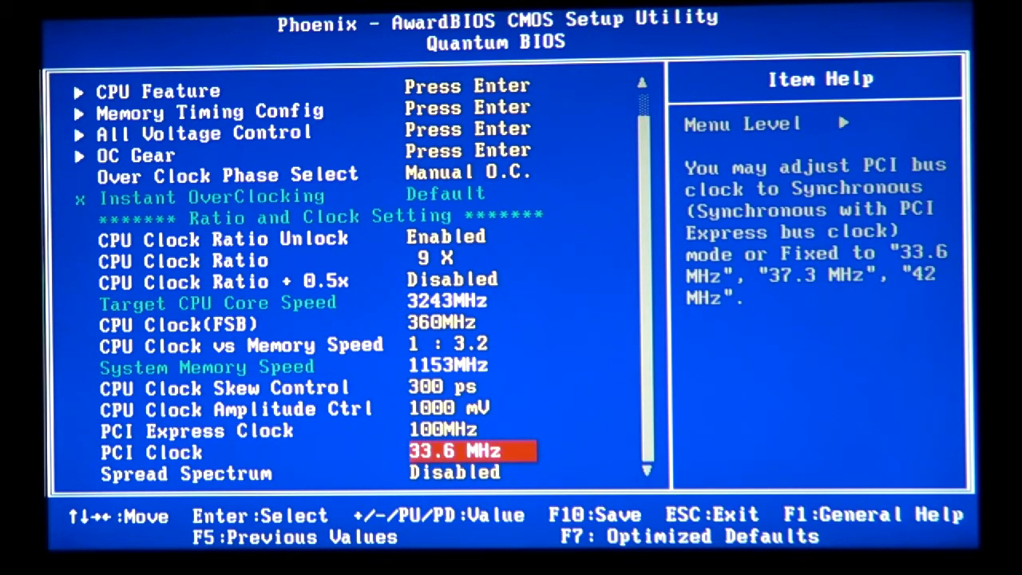
key(f10)
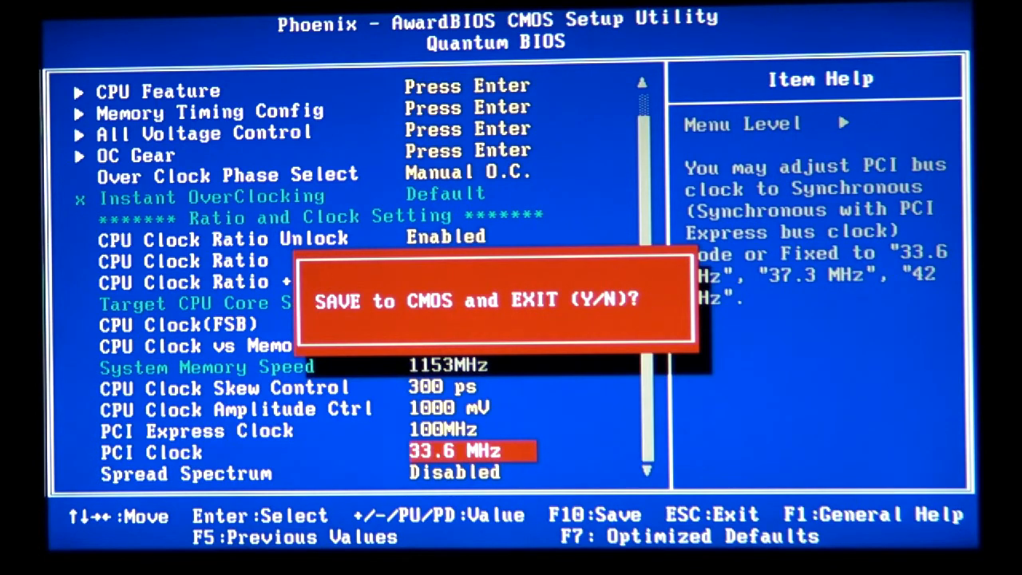
Confirm saving to CMOS, rebooting to the safe-mode overclock recovery POST screen
key(y)
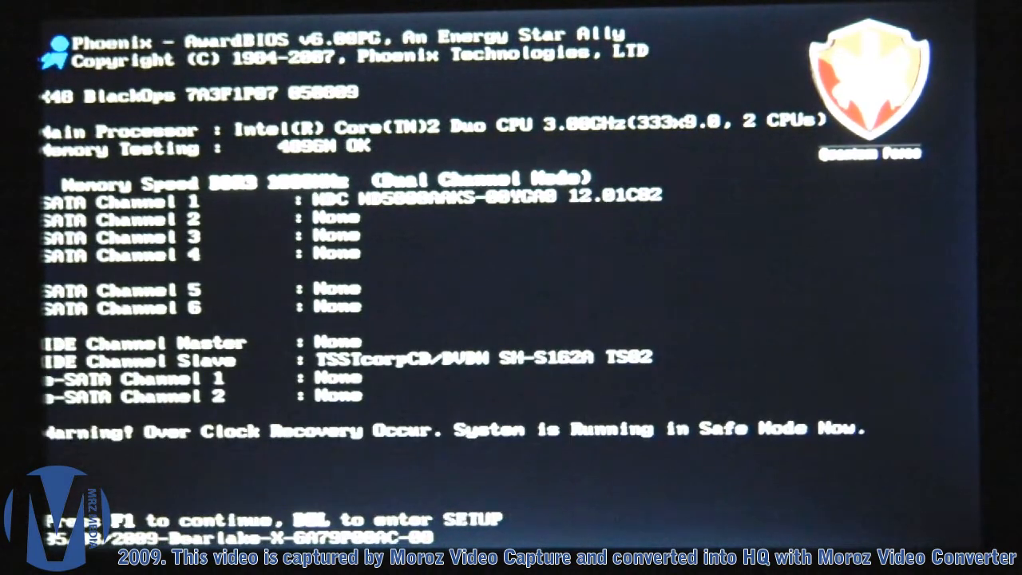
Enter BIOS setup from the POST screen after the overclock recovery warning
key(delete)
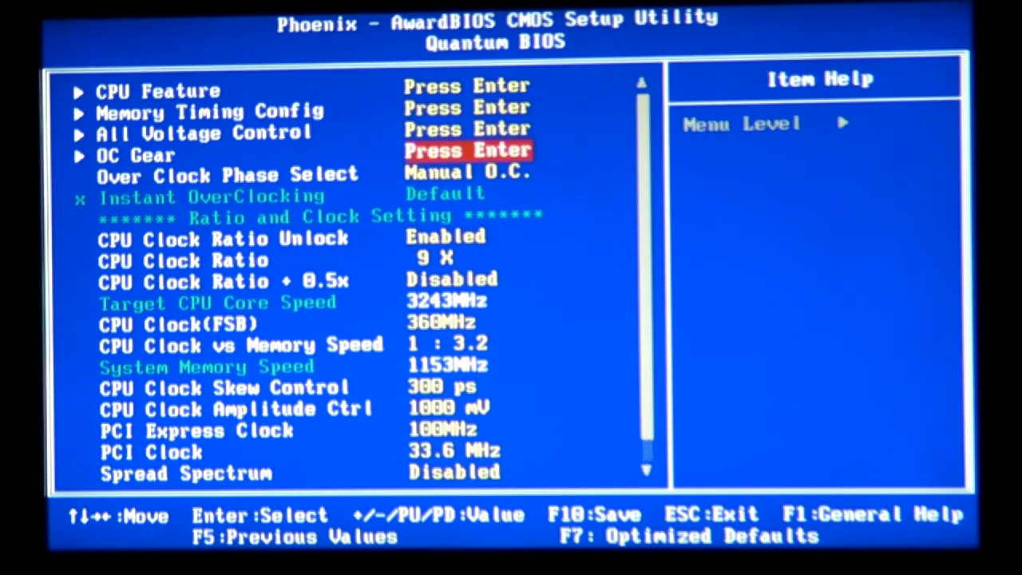
Raise CPU Clock(FSB) to 378MHz for 3405MHz target and 1210MHz memory, then save
key(down)
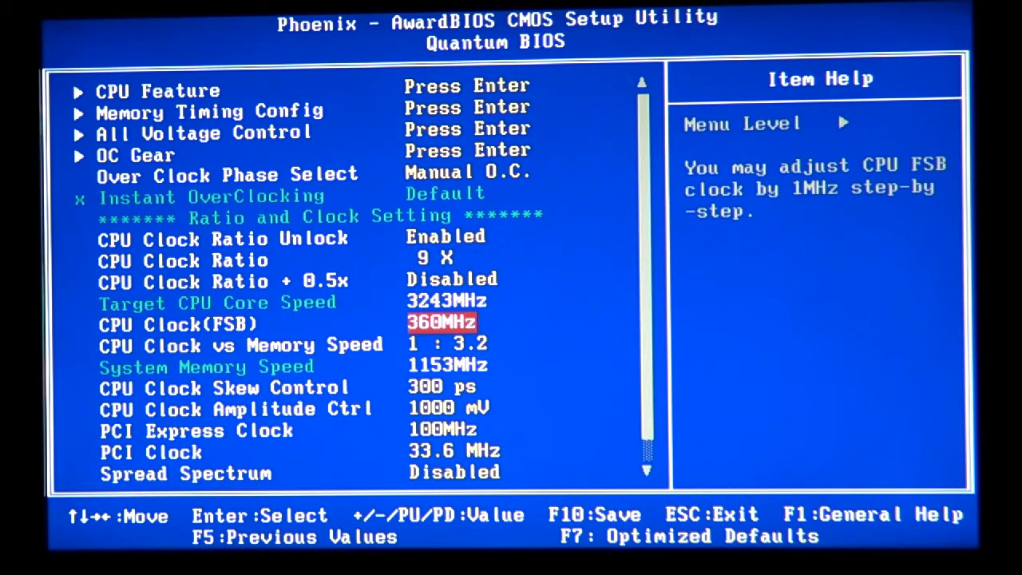
key(up)
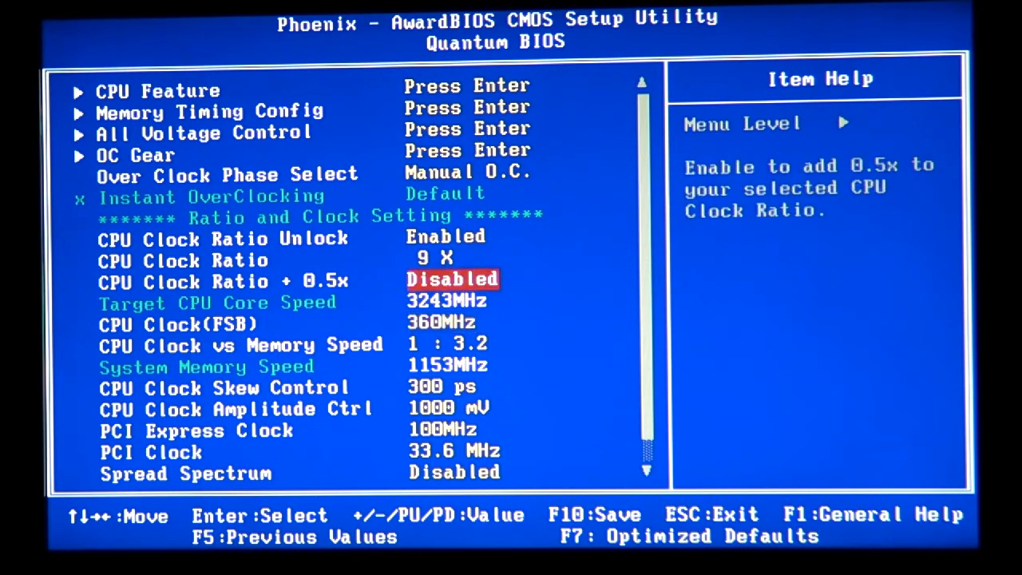
key(down)
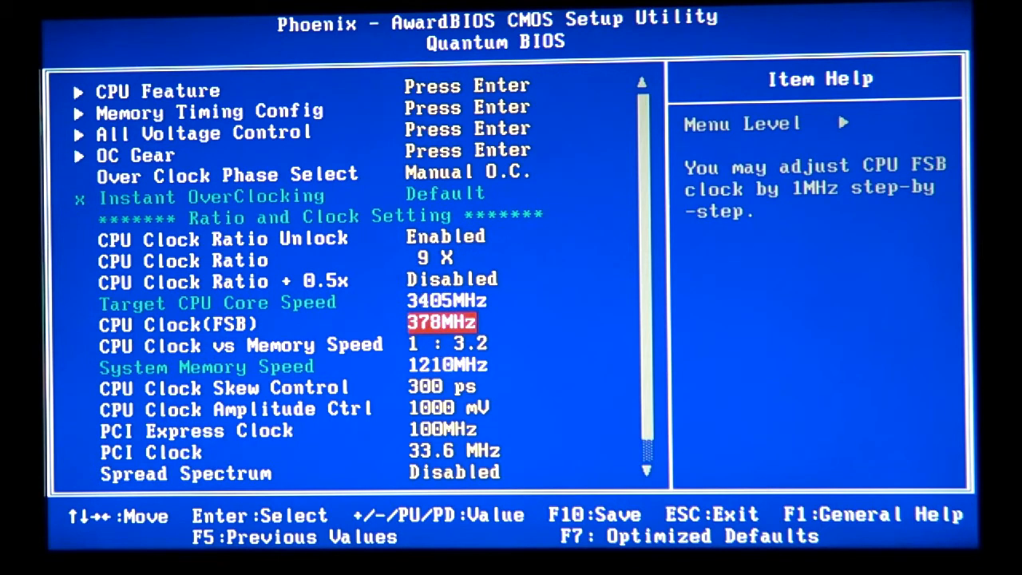
key(down)
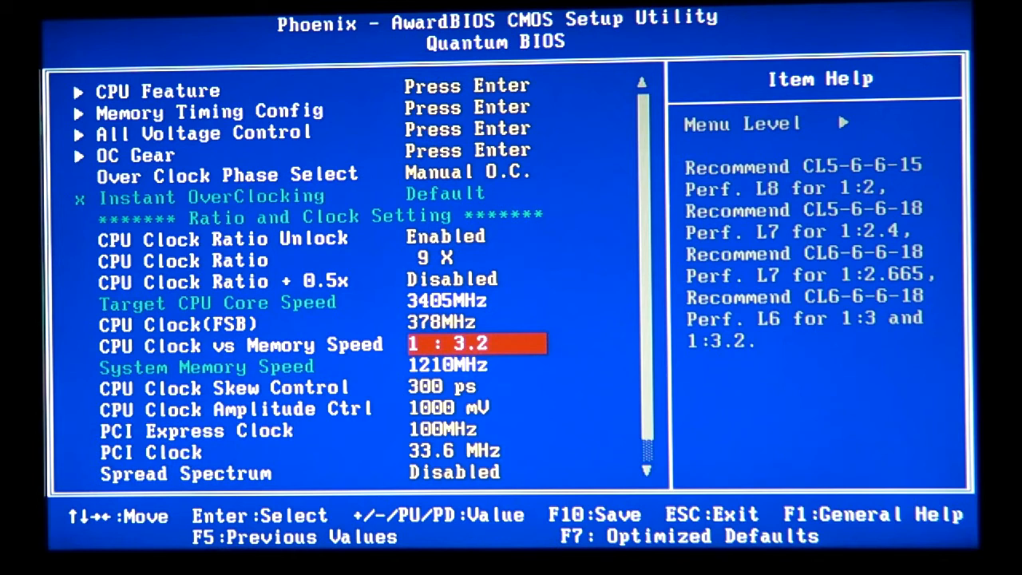
key(down)
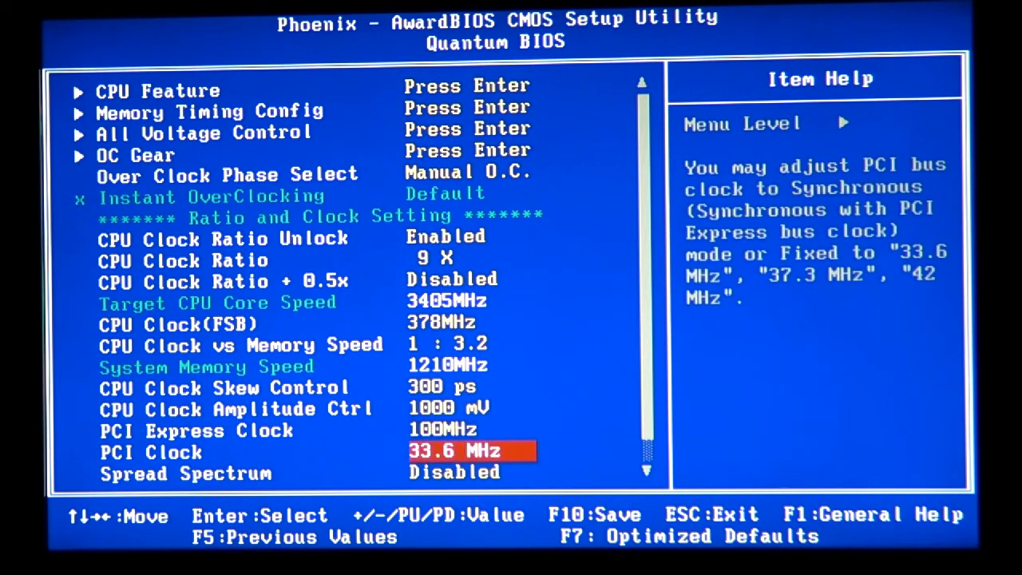
key(f10)
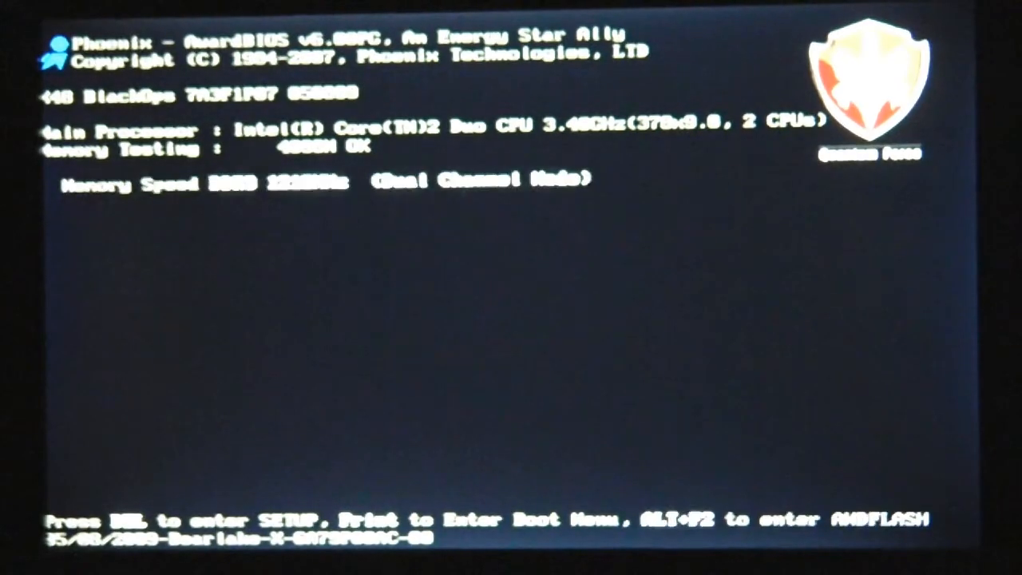
Enter BIOS setup during the reboot with the CPU running at 3.40GHz (378x9)
key(Delete)
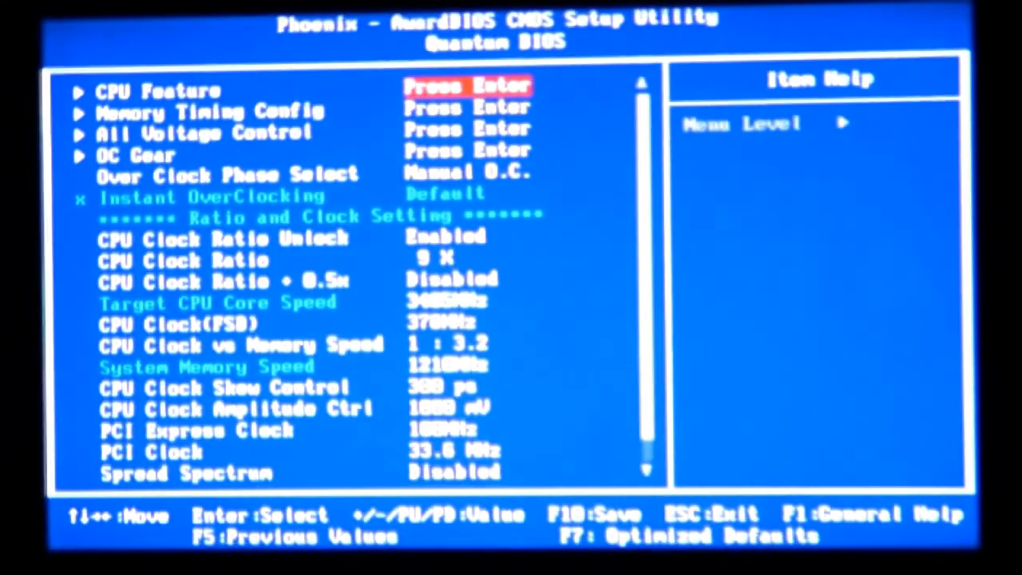
Verify CPU Clock(FSB) still reads 378MHz, then leave the Quantum BIOS page
key(down)
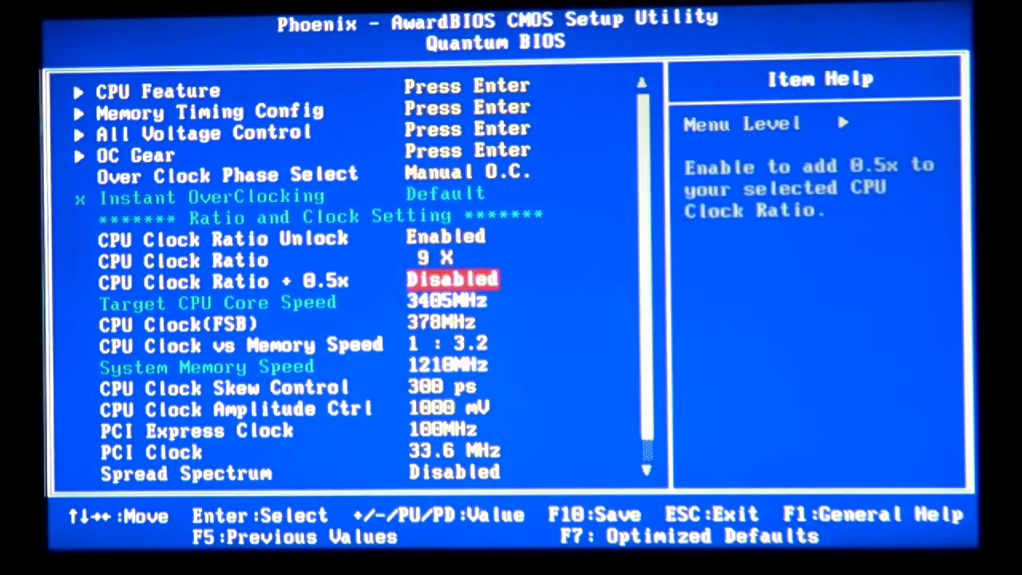
key(down)
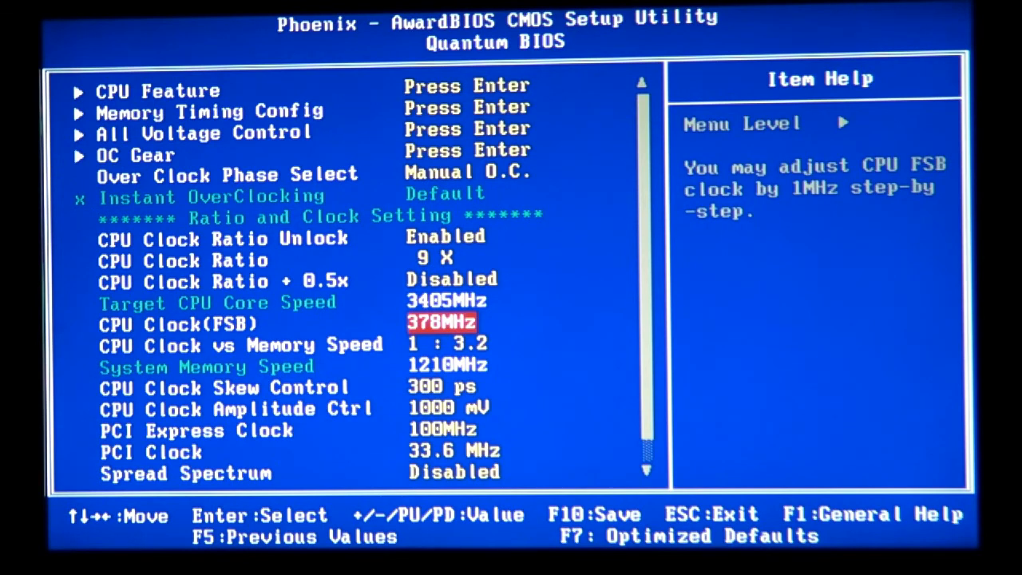
key(Escape)
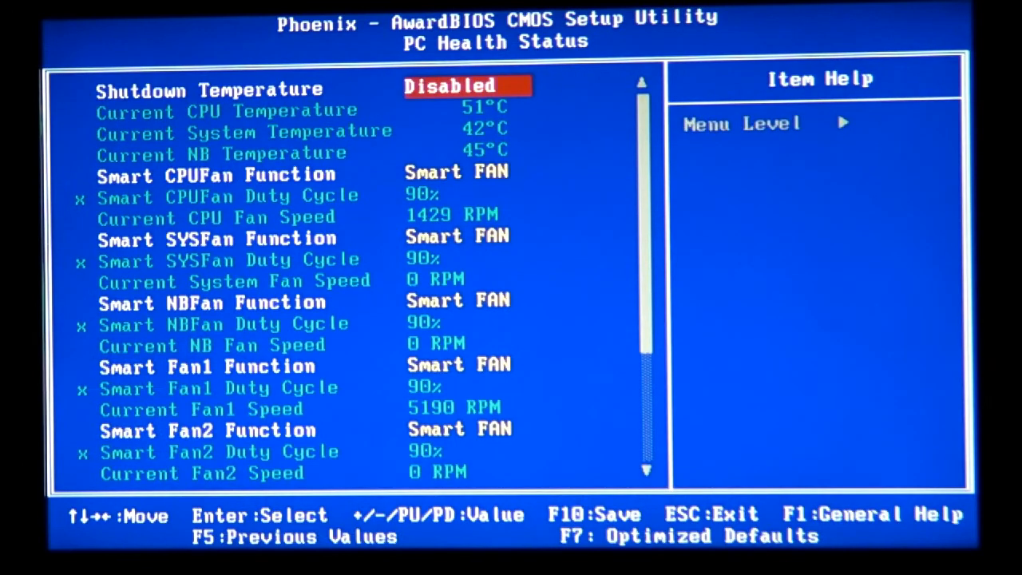
key(Down)
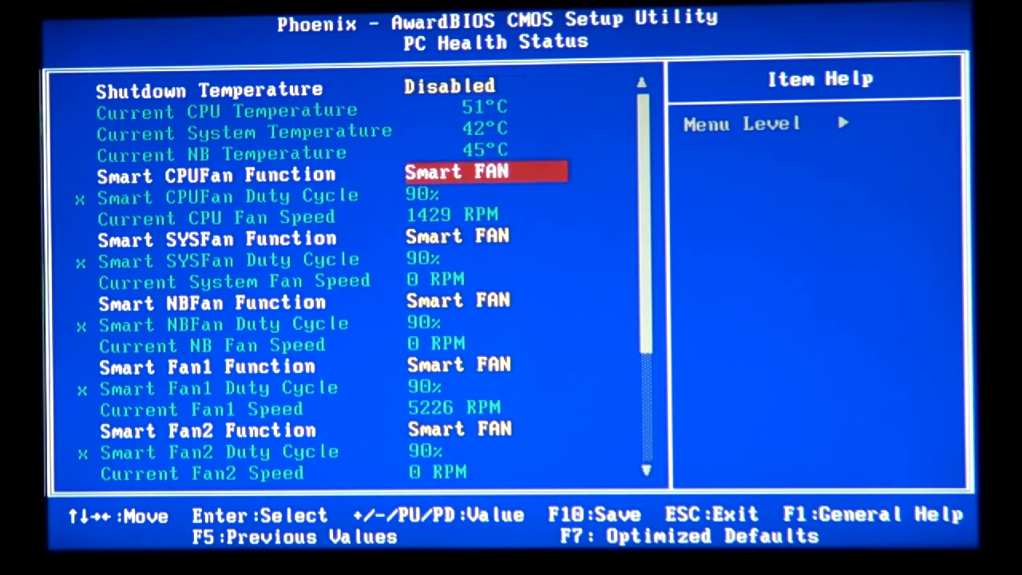
key(up)
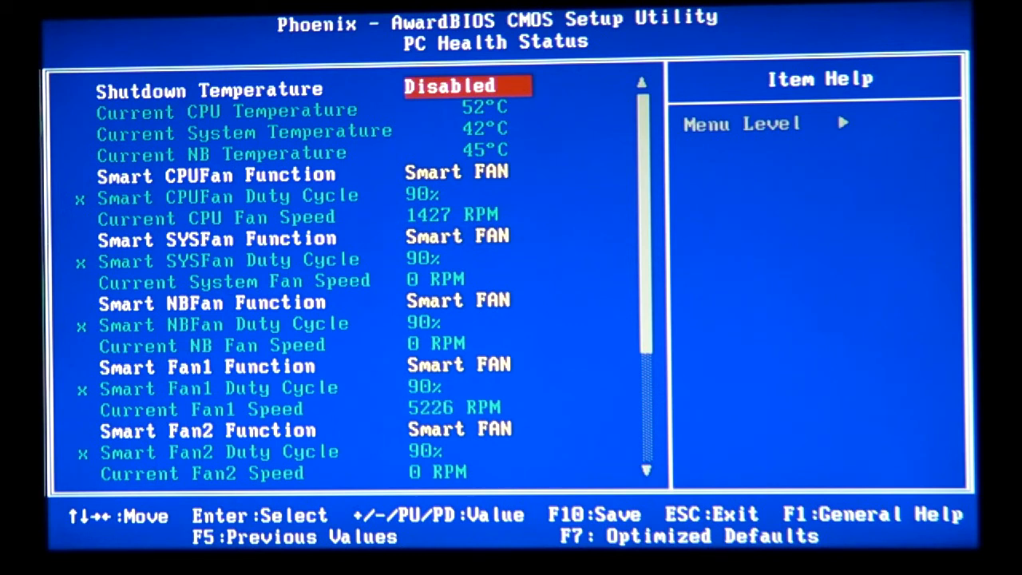
key(Escape)
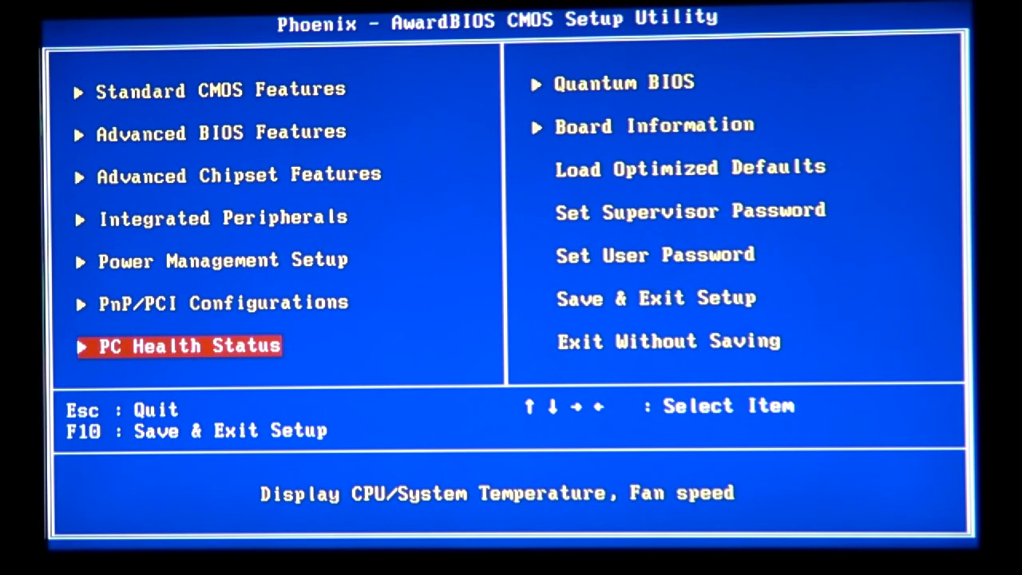
key(enter)
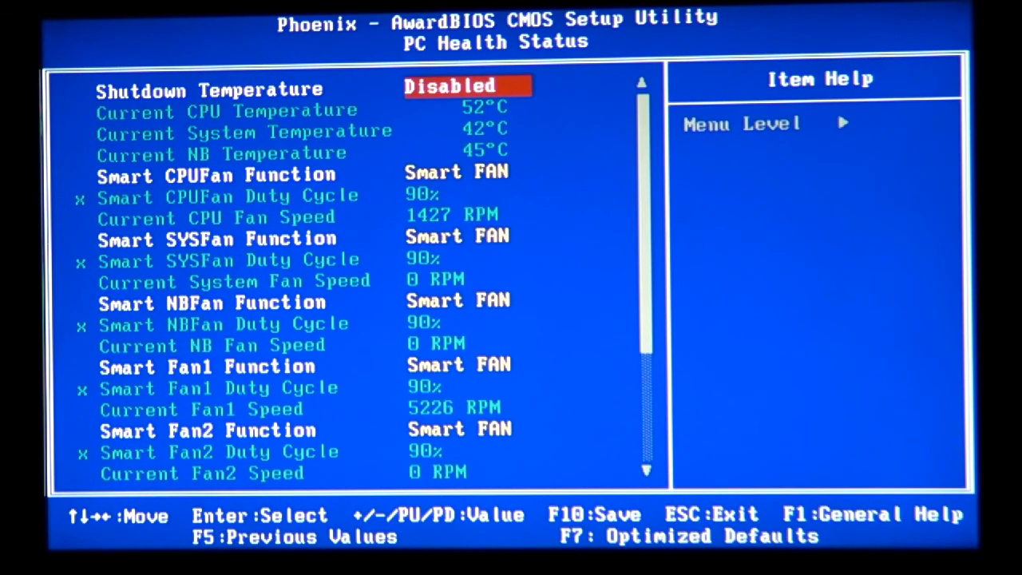